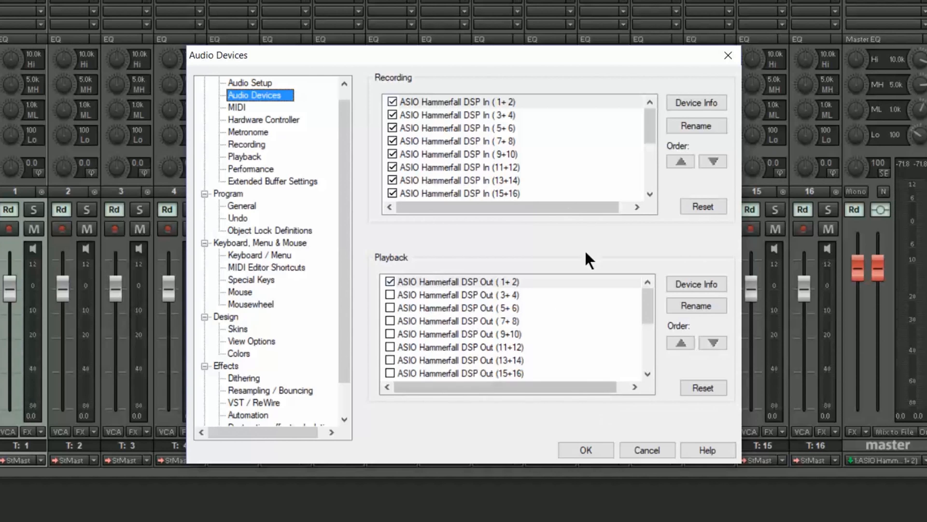
Confirm the Audio Devices settings with Hammerfall inputs enabled and output 1+2
click(585, 450)
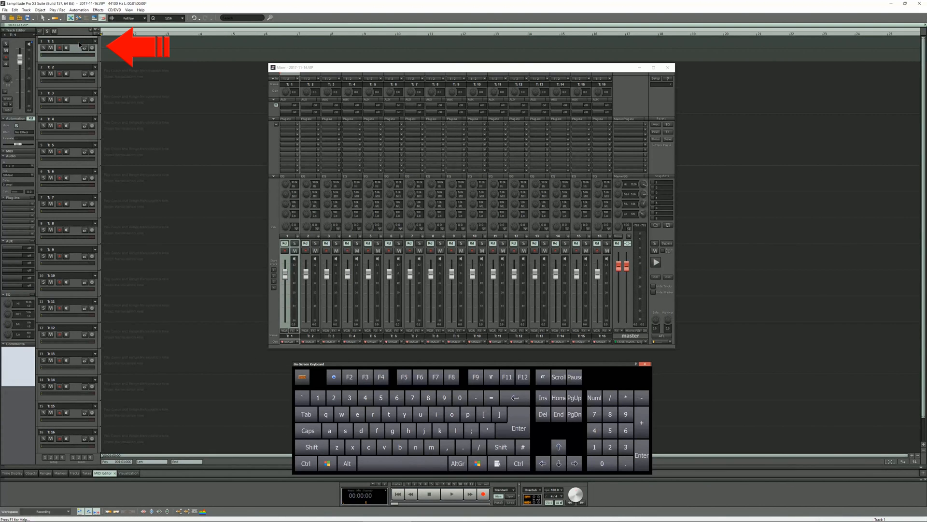
Select track 1 in the mixer and arm it for recording
click(311, 447)
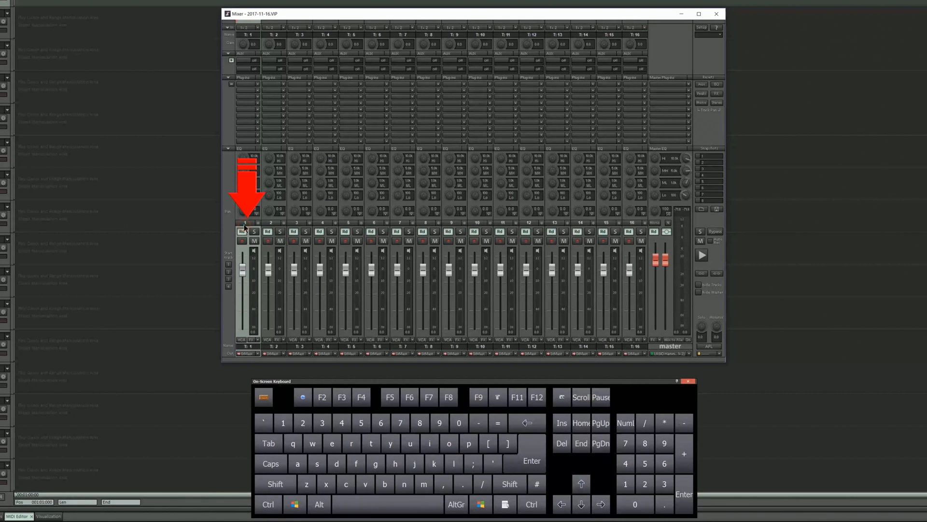
click(275, 484)
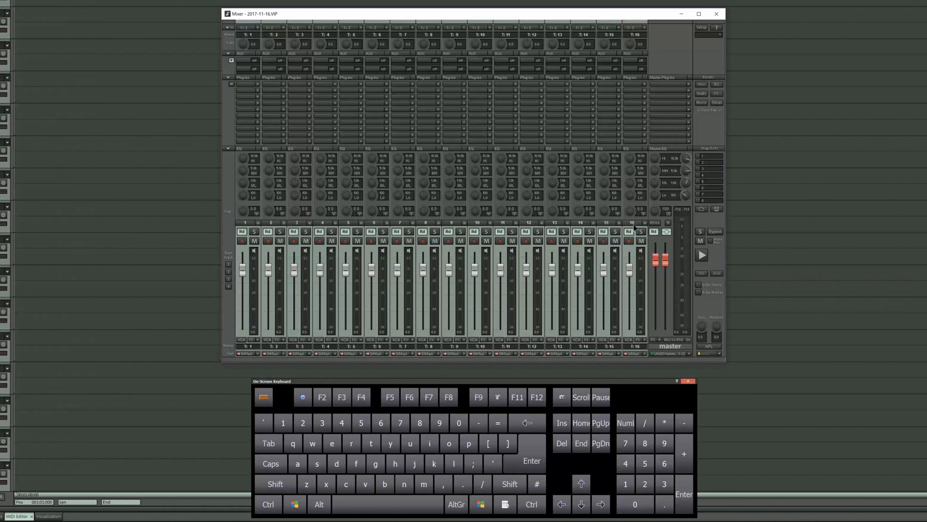
mouse_move(229, 248)
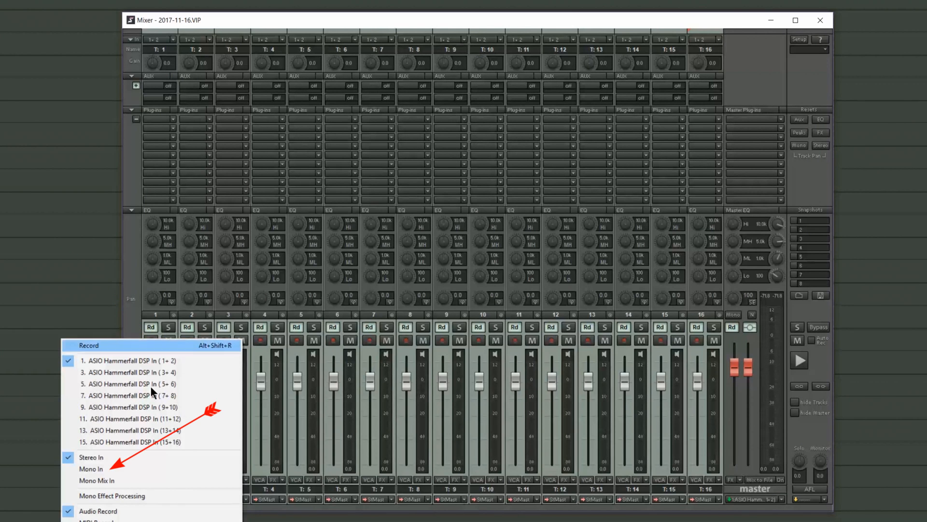
Set the record input to Mono In and make the track mono in the Track Editor
click(92, 468)
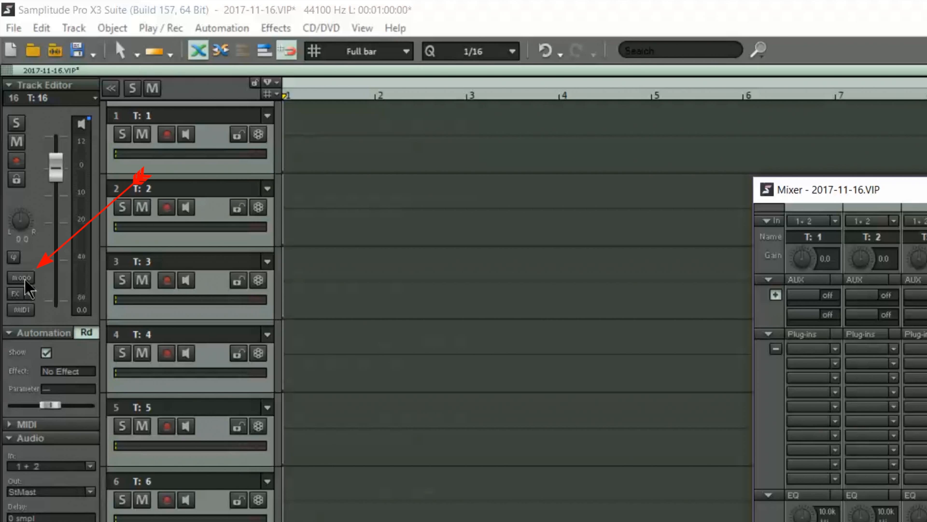
click(21, 279)
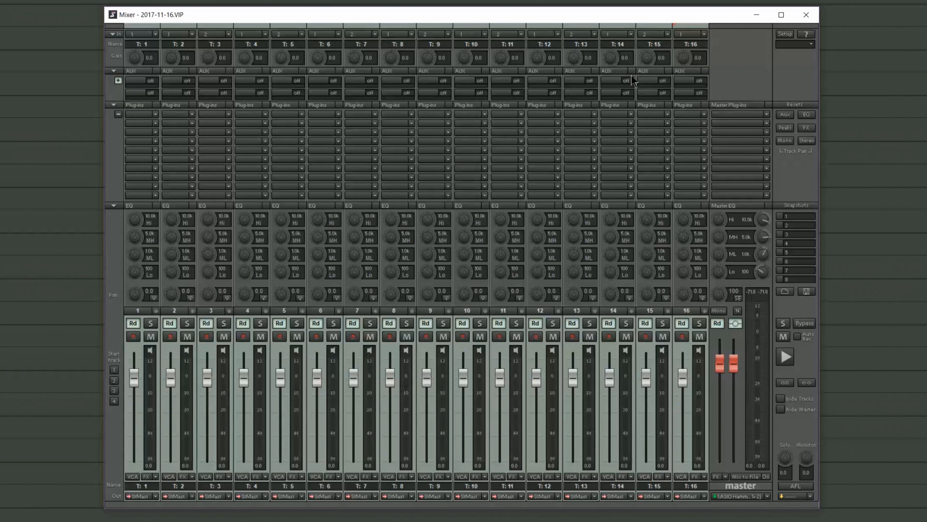
mouse_move(147, 356)
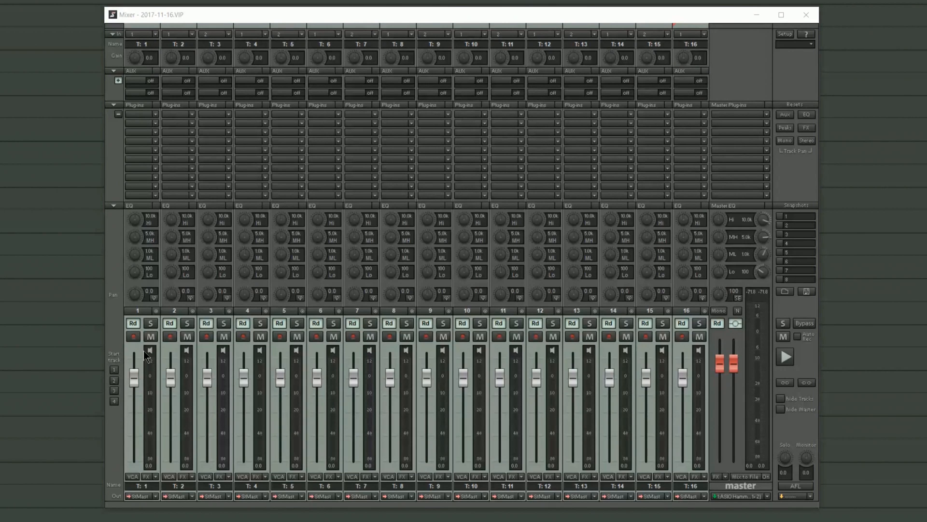
Assign ASIO Hammerfall DSP In (1) to track 1 and increment inputs across tracks
click(135, 336)
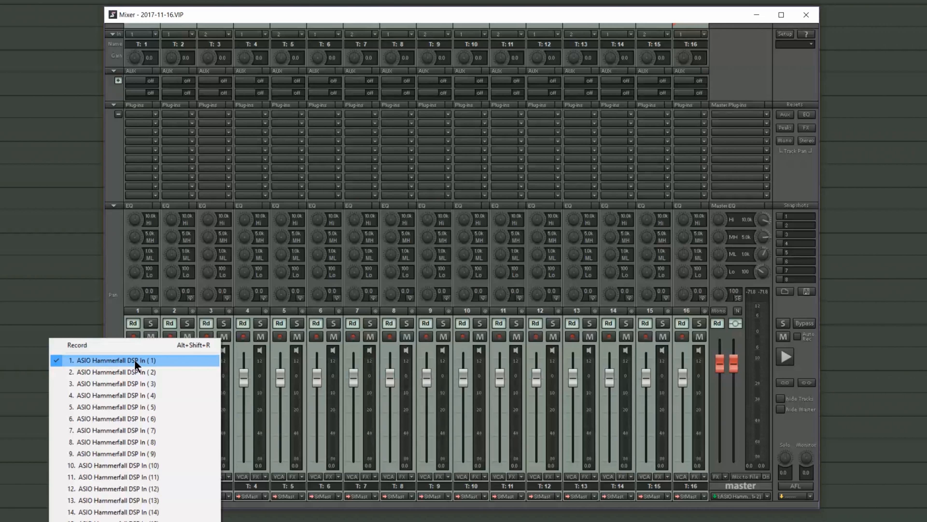
click(114, 361)
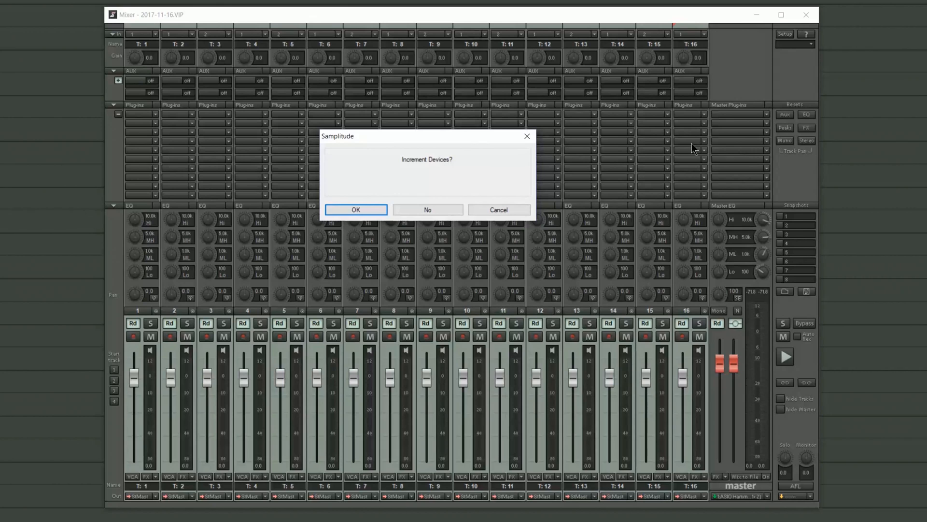
mouse_move(679, 153)
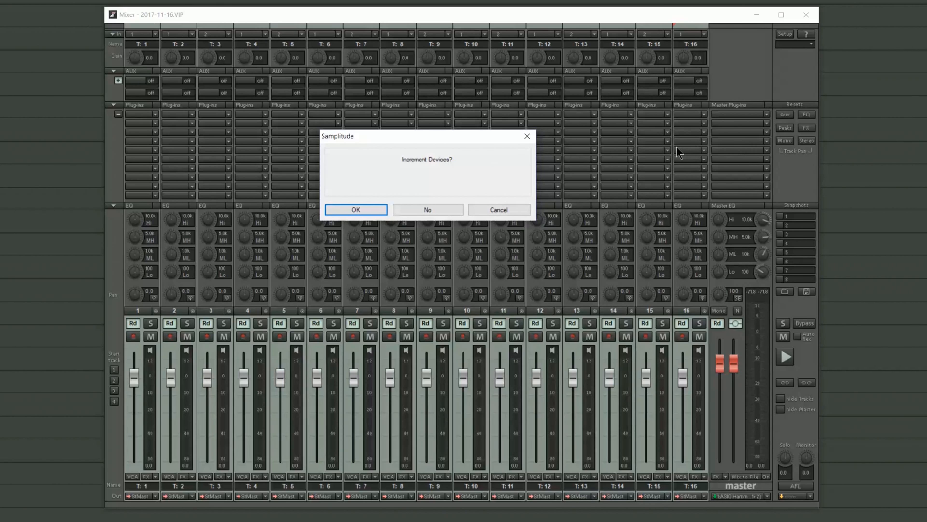
mouse_move(376, 226)
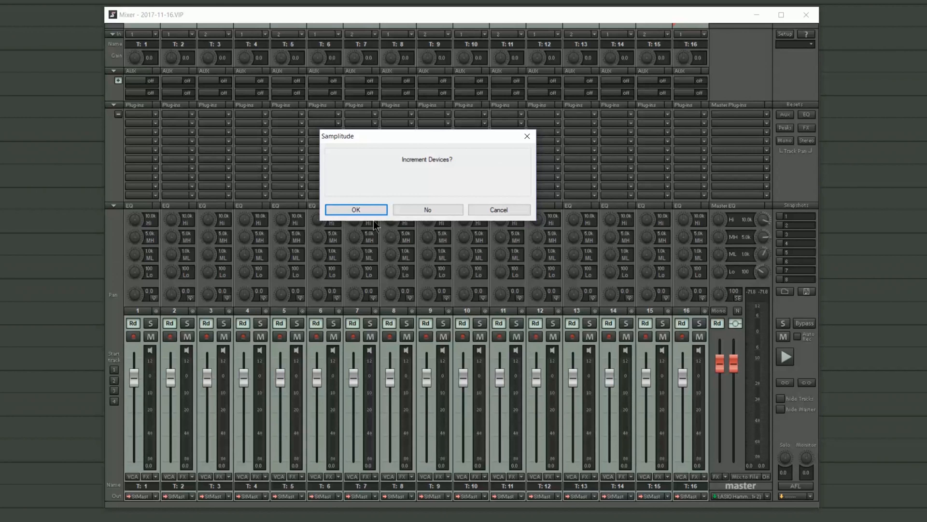
click(354, 209)
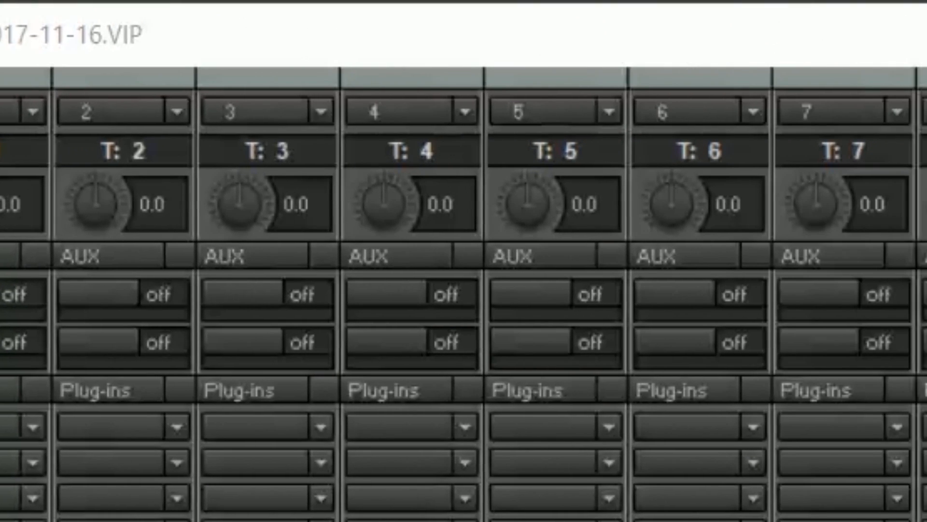
scroll(right, 3)
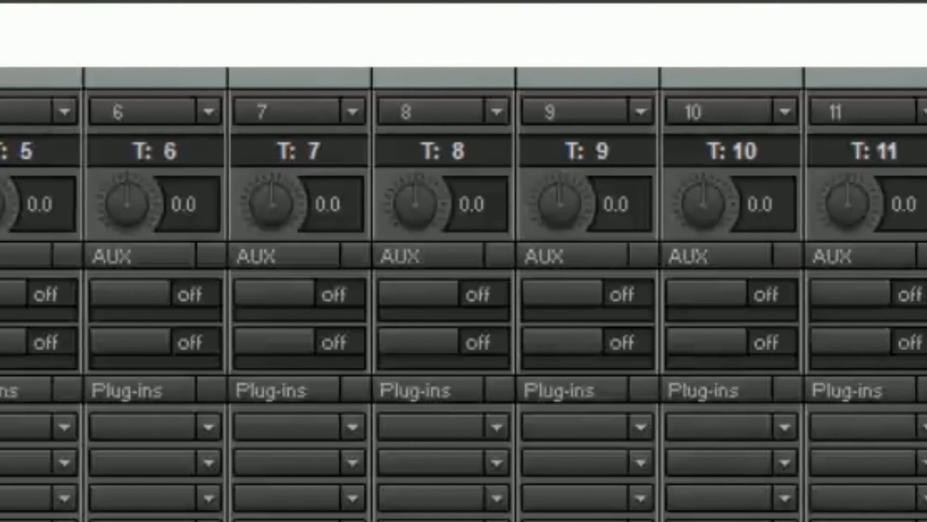
scroll(right, 3)
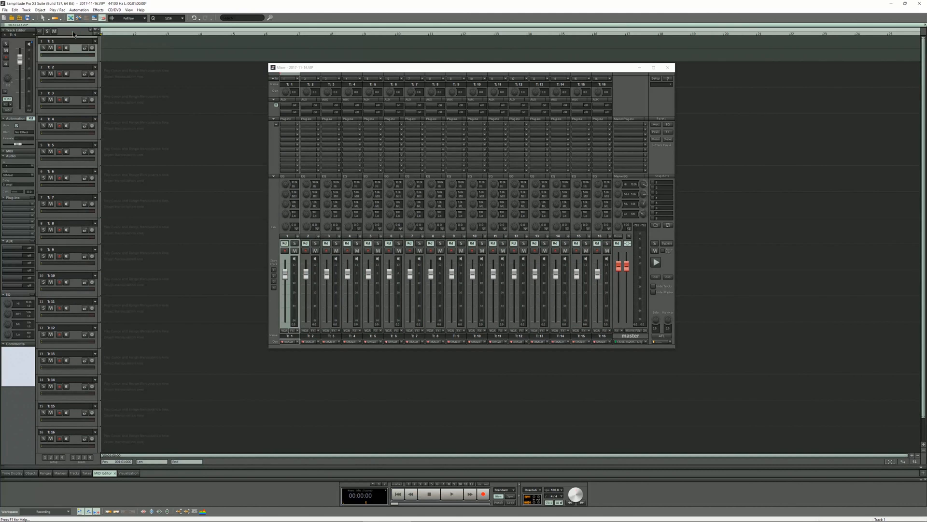
Close the mixer and save the project as template '16 Mono Inputs'
click(668, 68)
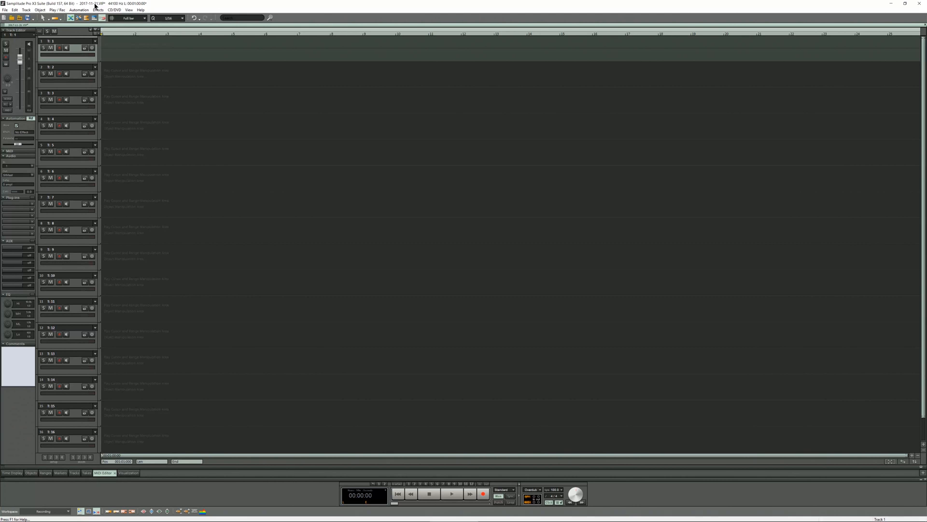
click(10, 21)
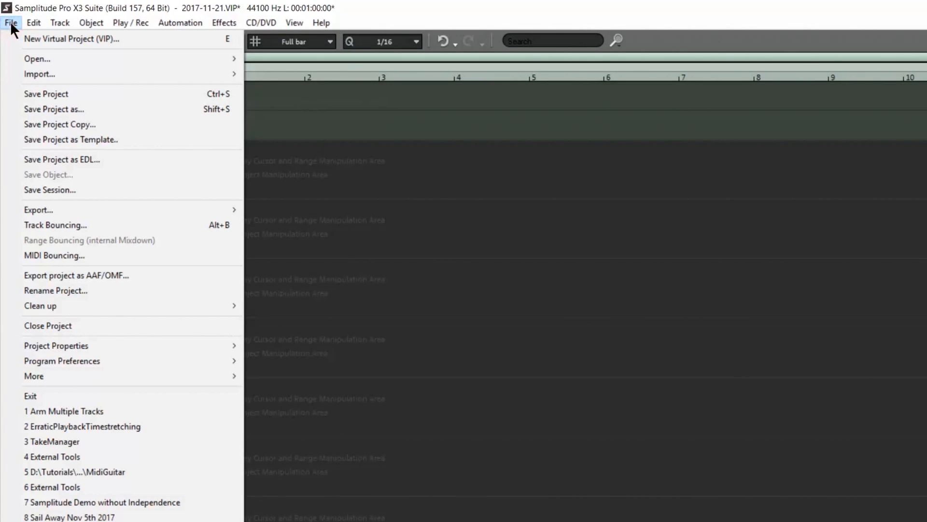
click(10, 23)
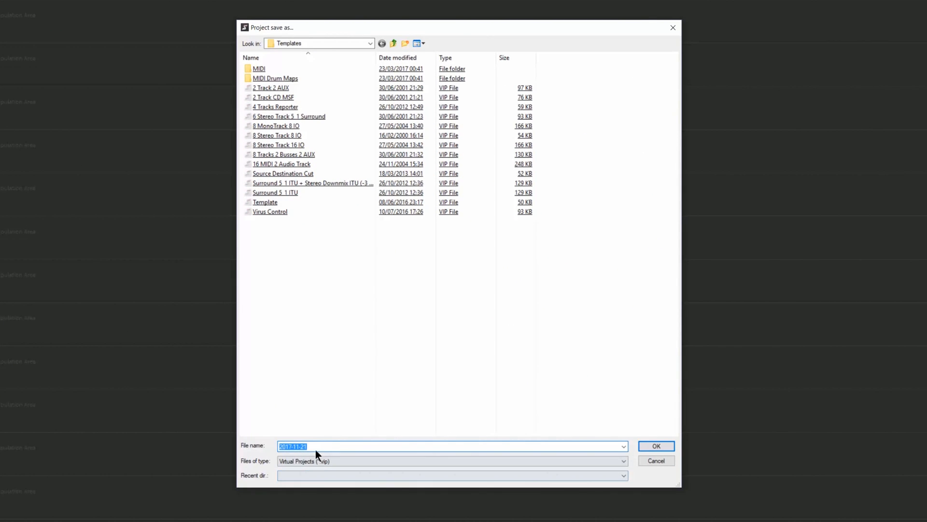
text(16 Mono Inputs)
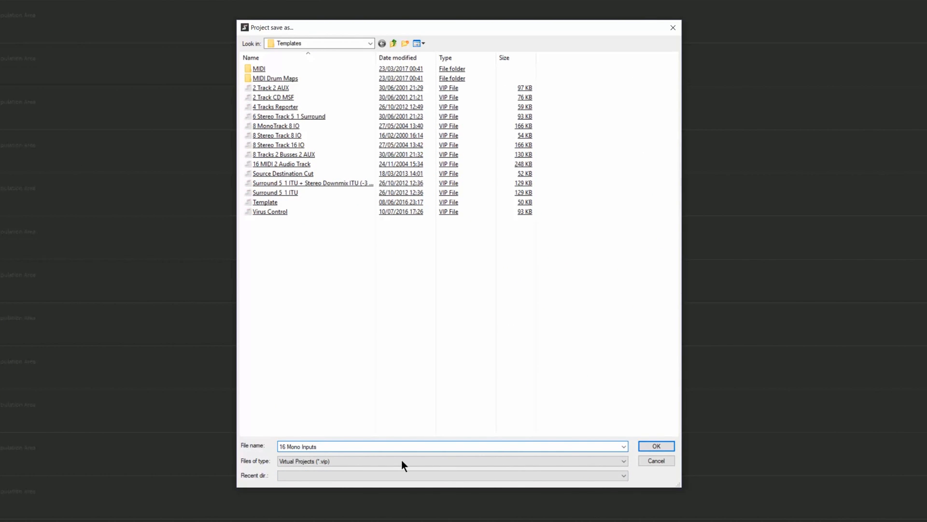
click(655, 445)
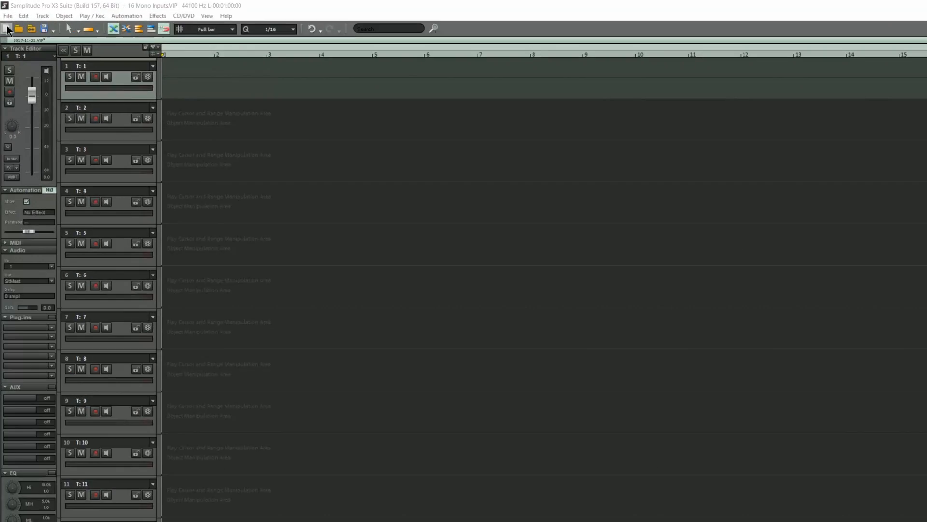
Create a new virtual project using the '16 Mono Inputs' project template
click(6, 29)
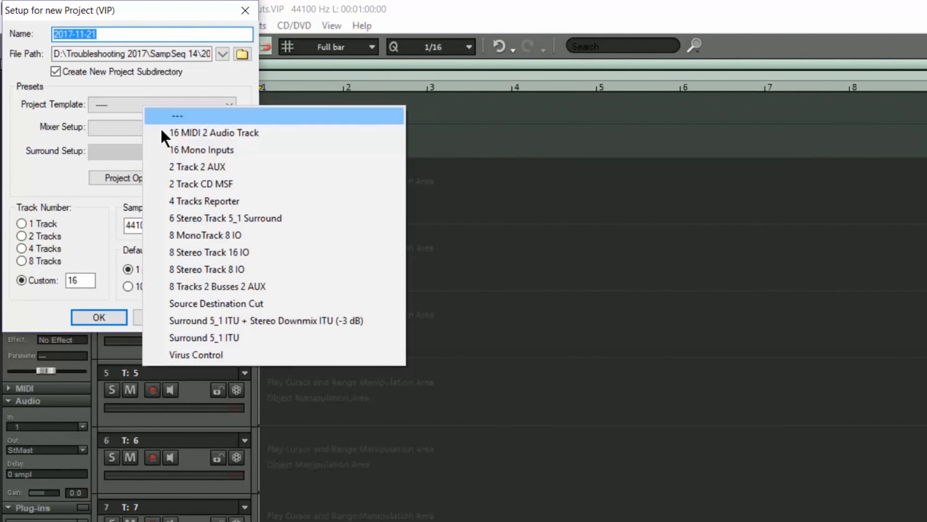
click(202, 150)
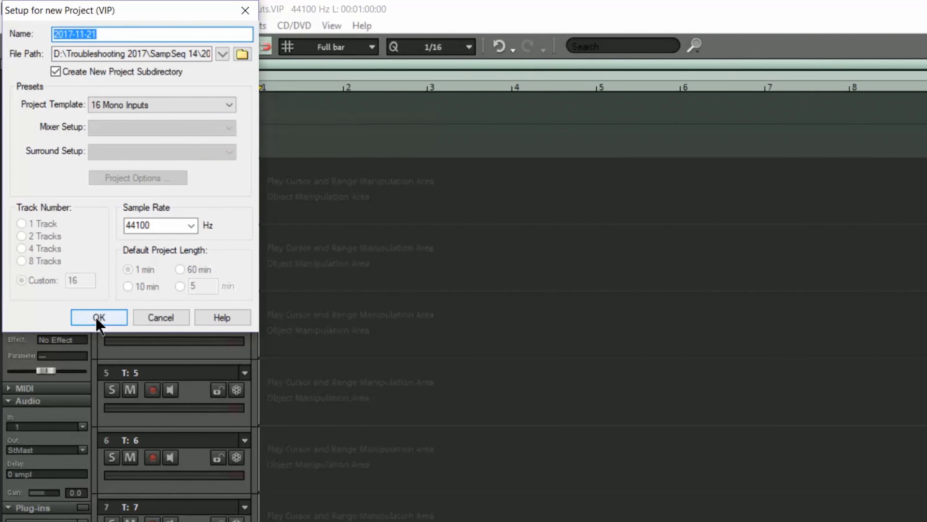
click(98, 318)
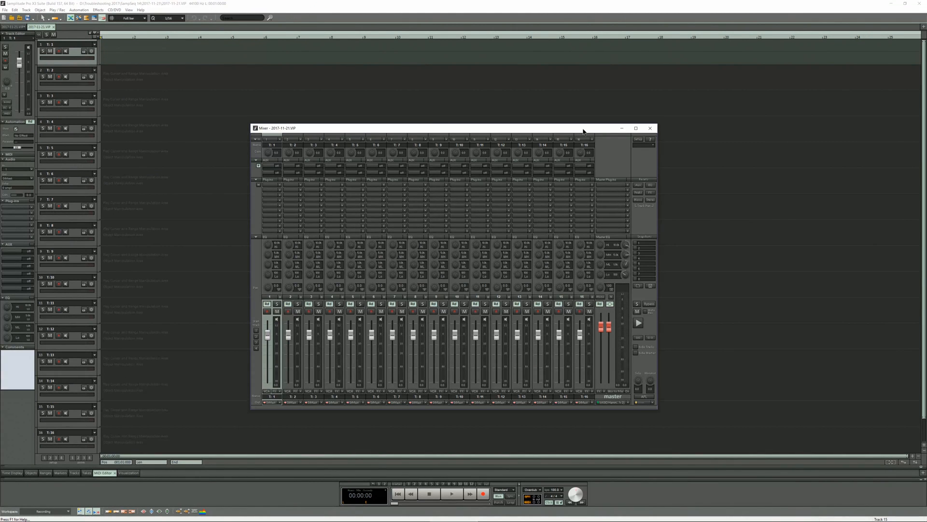
mouse_move(588, 144)
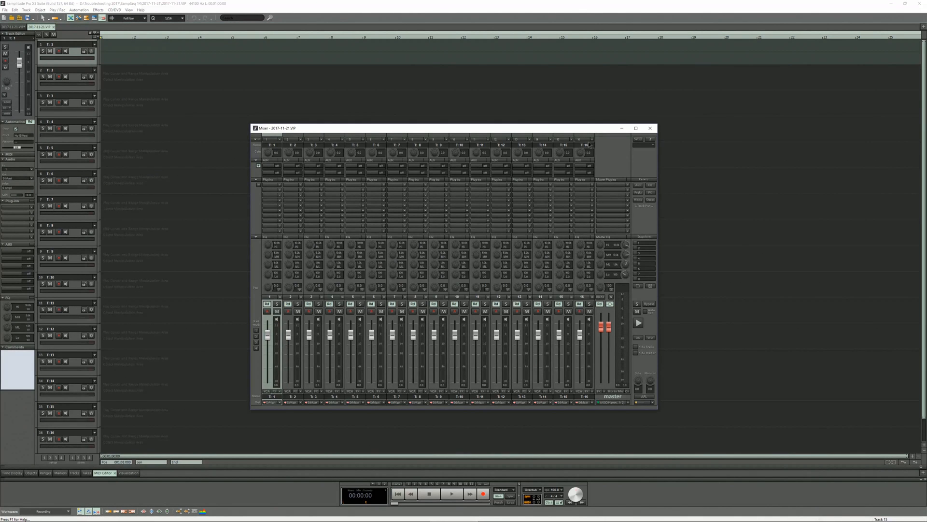